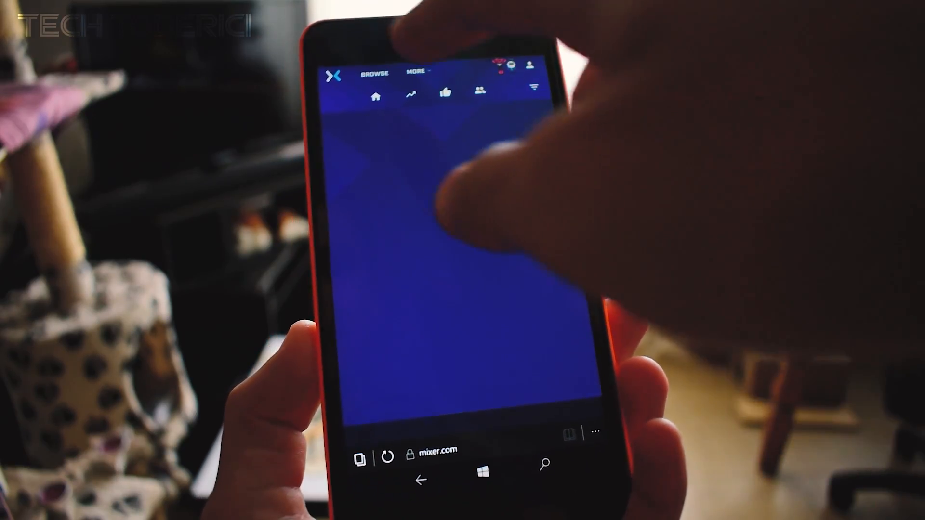
Open mixer.com's Browse page and scroll through the Streaming Now listings
{"action": "left_click", "coordinate": [374, 72]}
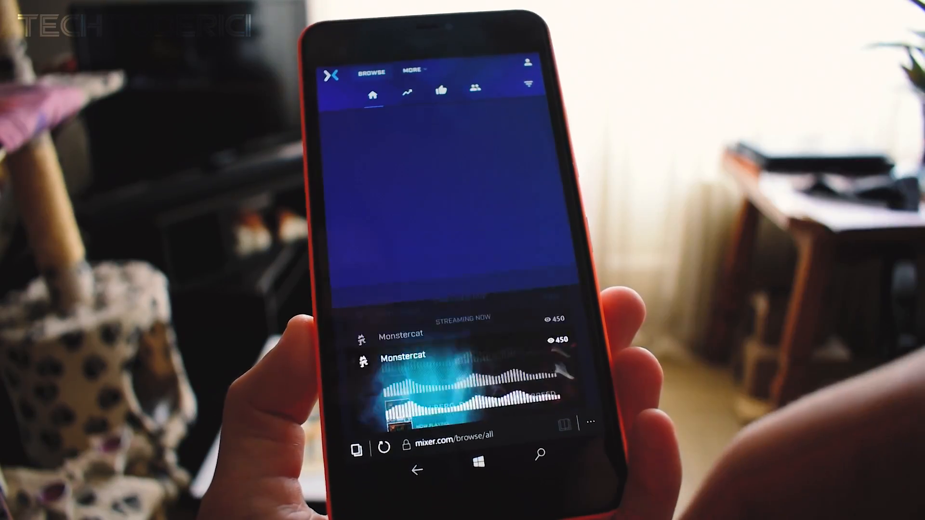
{"action": "scroll", "scroll_direction": "down", "scroll_amount": 3}
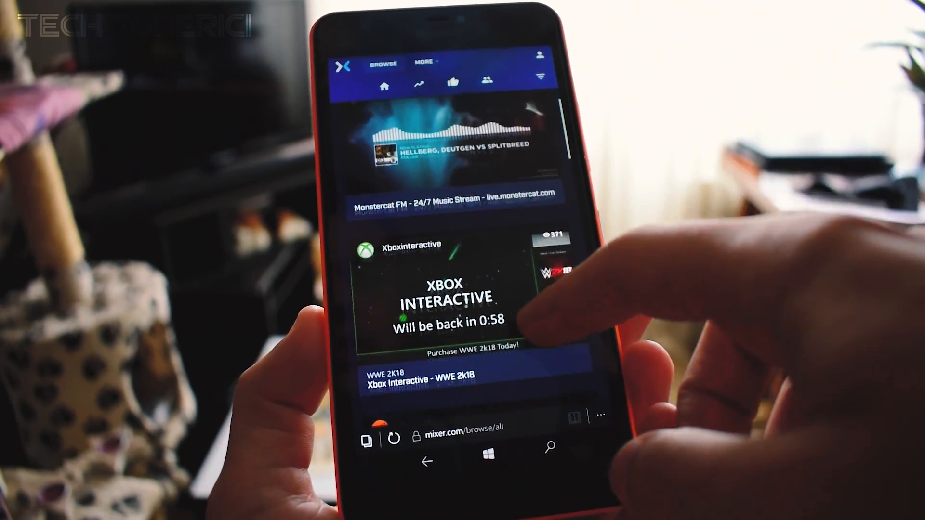
{"action": "scroll", "scroll_direction": "down", "scroll_amount": 3}
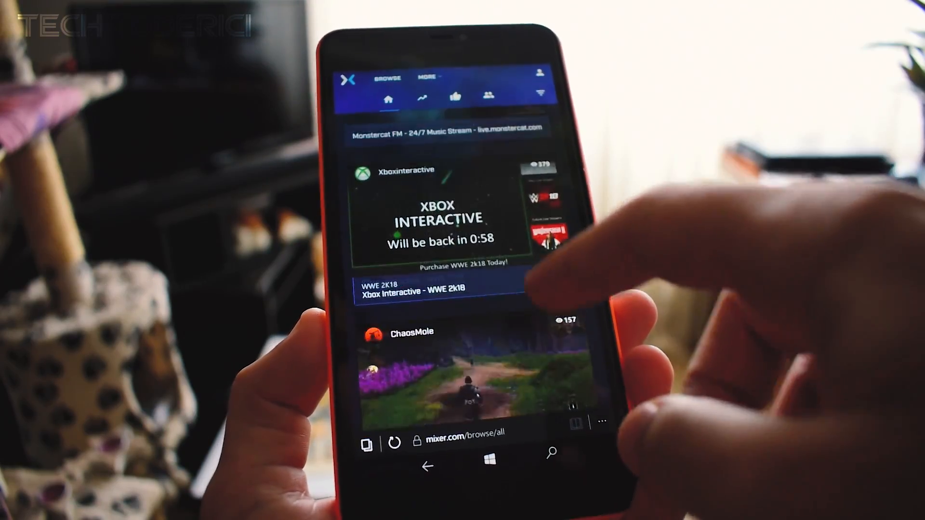
{"action": "scroll", "scroll_direction": "down", "scroll_amount": 3}
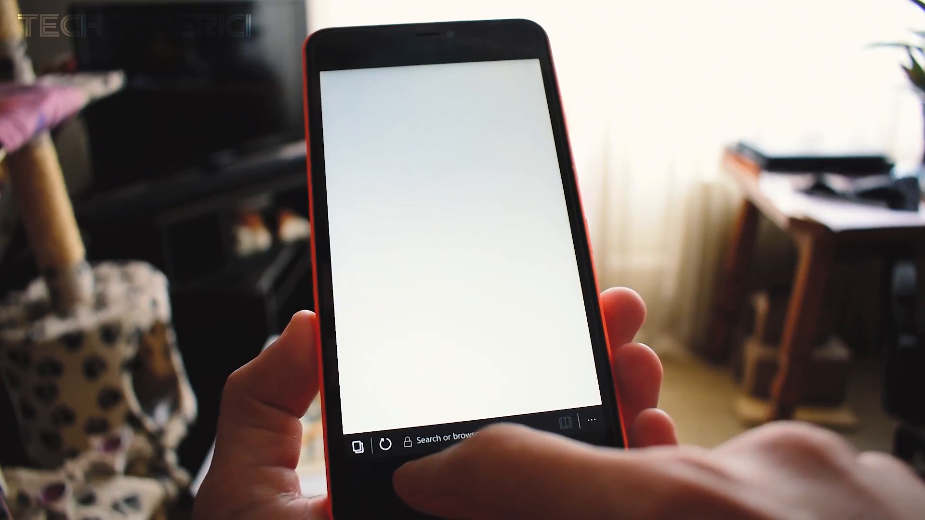
Return to the Start screen and swipe to All apps, showing Mixer+ recently added
{"action": "left_click", "coordinate": [460, 470]}
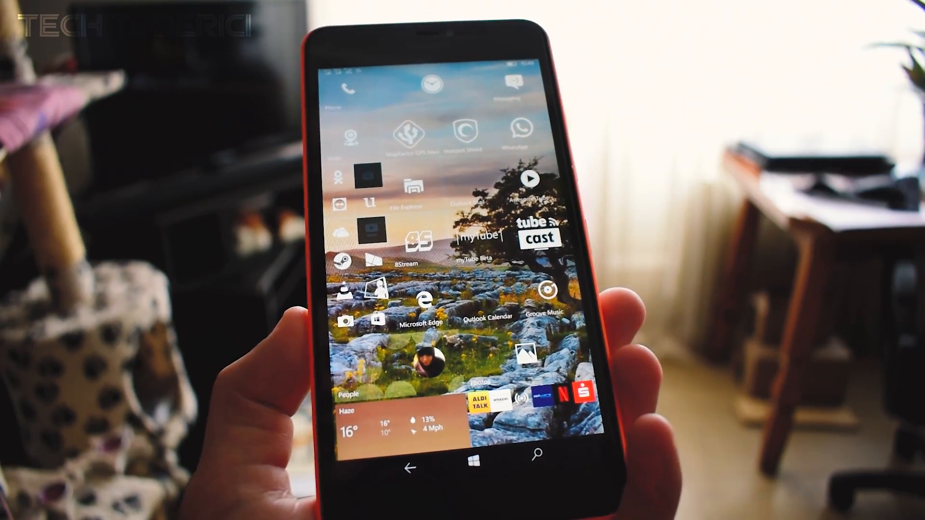
{"action": "scroll", "scroll_direction": "left", "scroll_amount": 3}
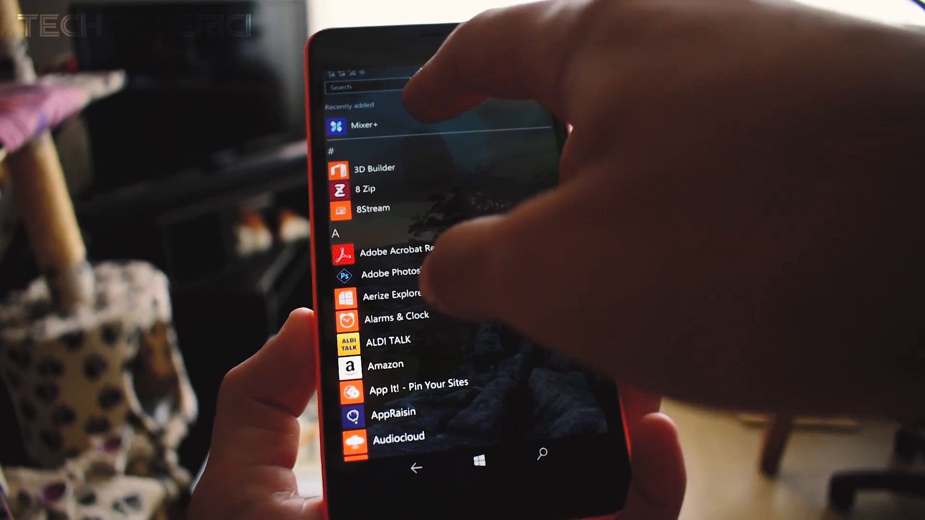
Launch Mixer+, scroll its live Channels list, and open the hamburger navigation pane
{"action": "left_click", "coordinate": [364, 125]}
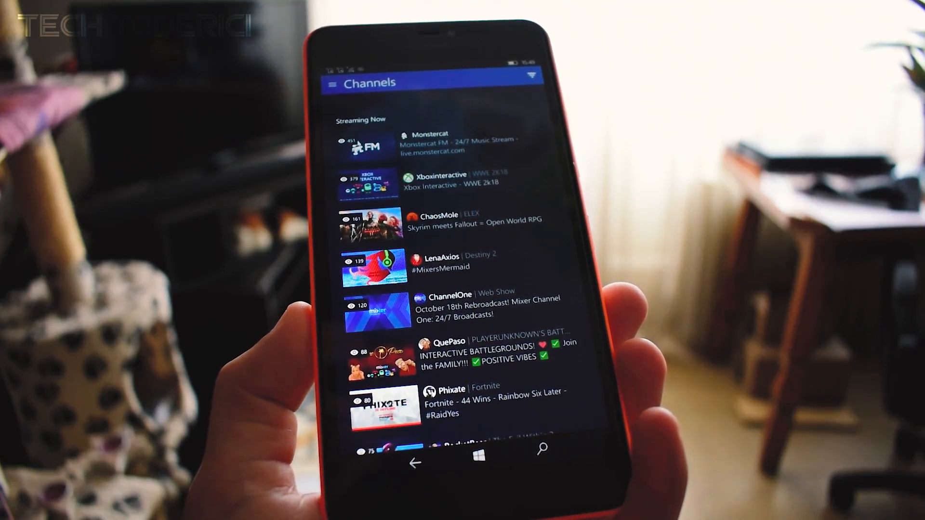
{"action": "scroll", "scroll_direction": "down", "scroll_amount": 3}
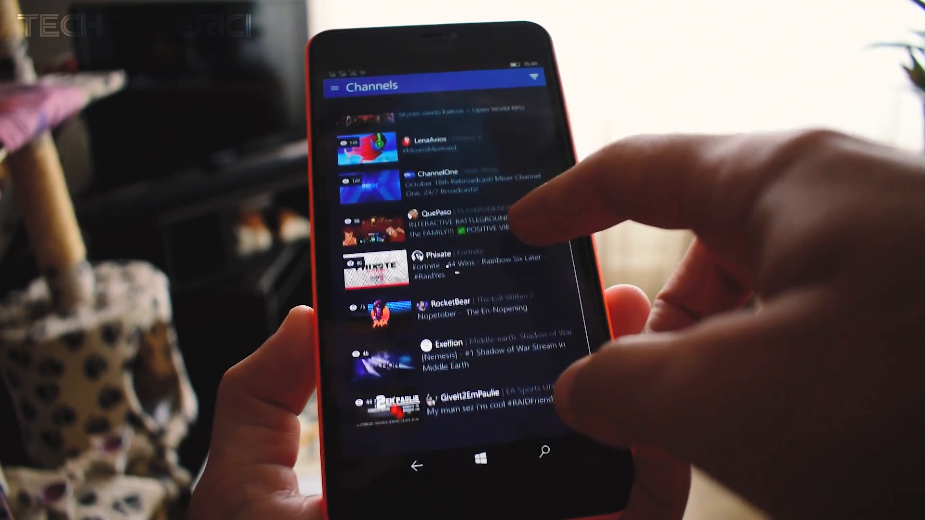
{"action": "scroll", "scroll_direction": "down", "scroll_amount": 3}
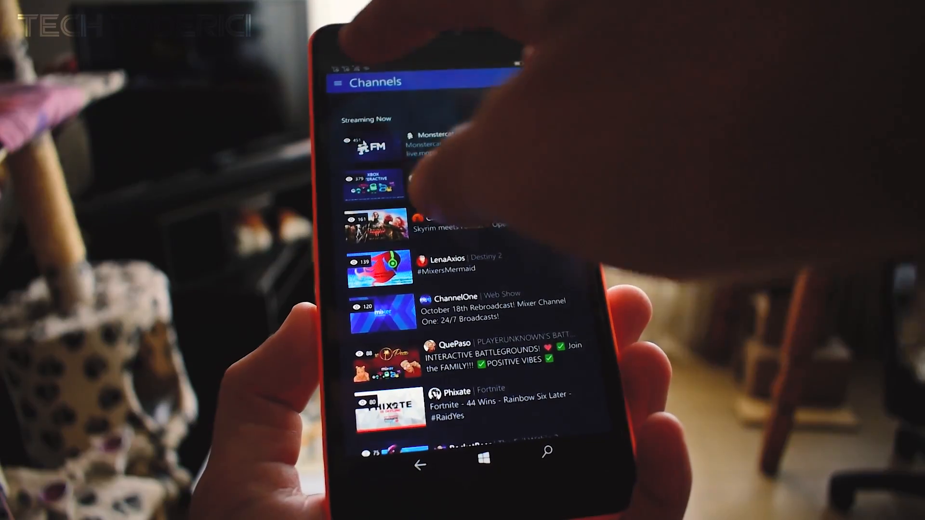
{"action": "left_click", "coordinate": [336, 81]}
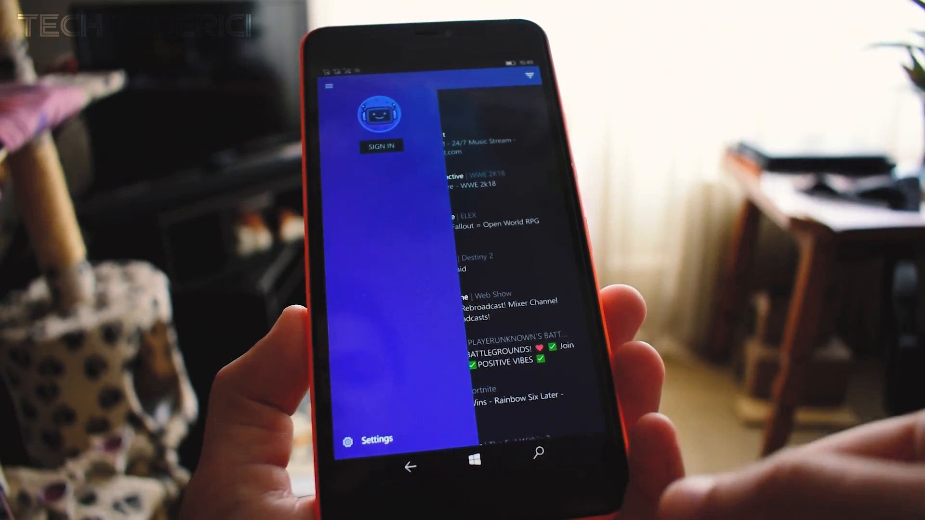
{"action": "left_click", "coordinate": [328, 86]}
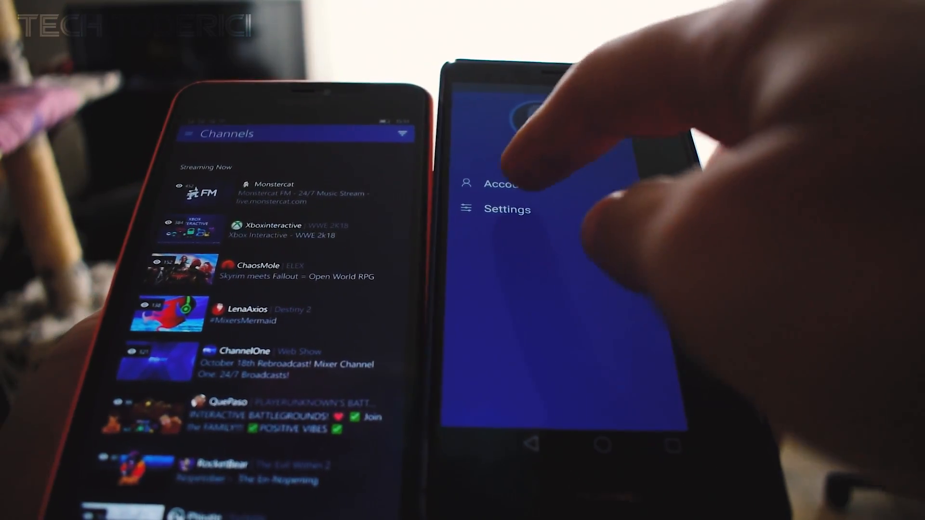
Open Settings in the Android Mixer app to see version 2.2.4
{"action": "left_click", "coordinate": [507, 208]}
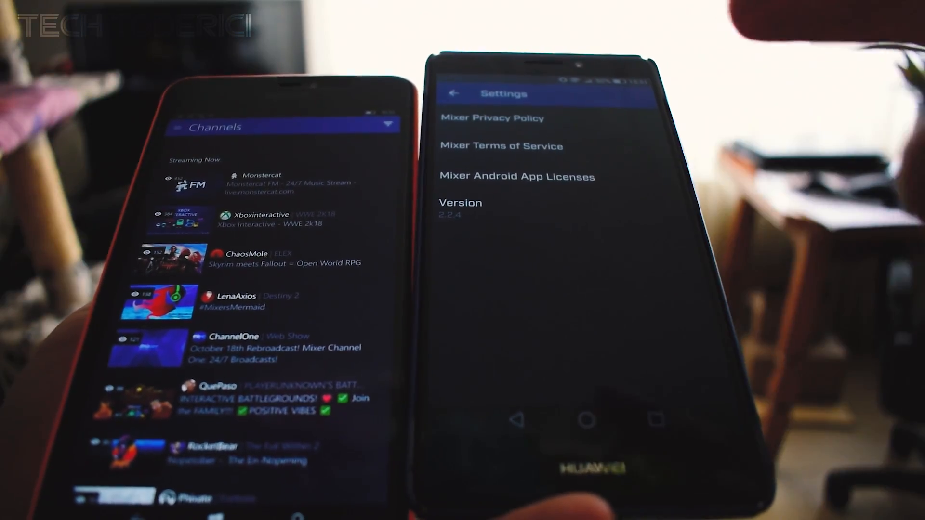